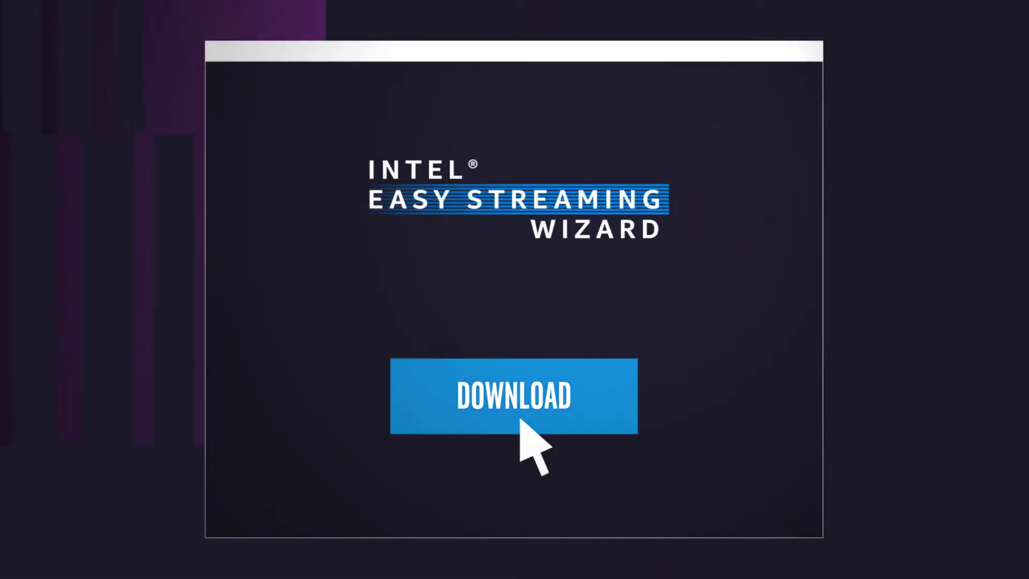
Step: Start downloading the Intel Easy Streaming Wizard from the DOWNLOAD button
click(513, 395)
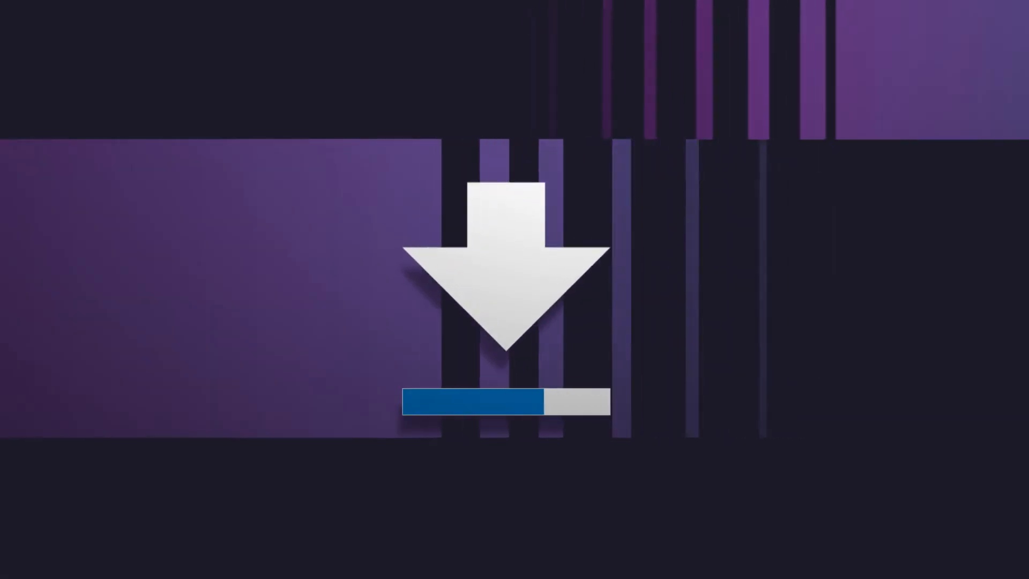